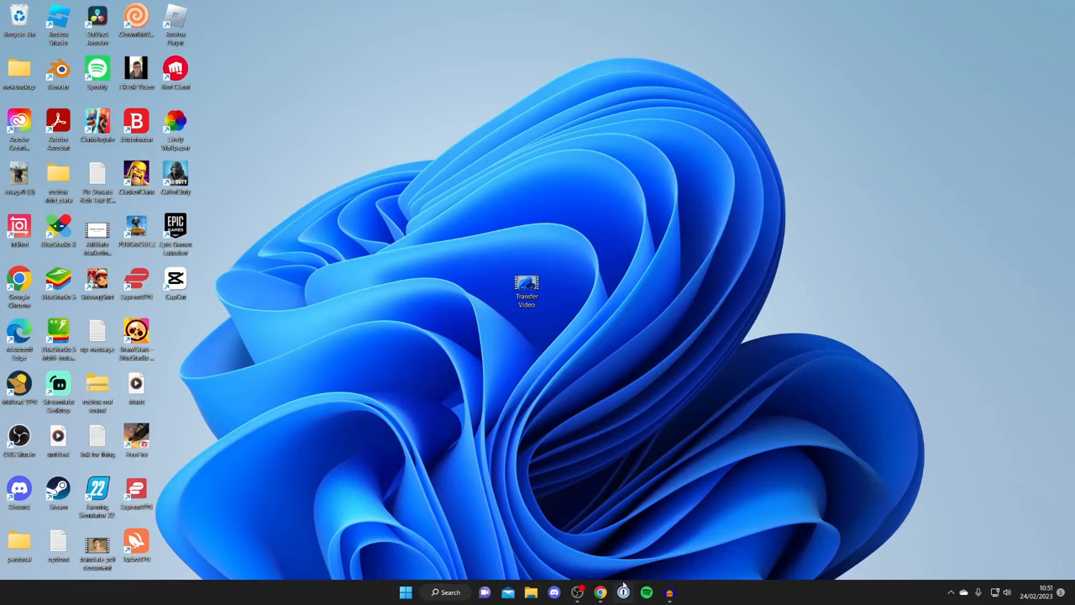
Launch Google Chrome from its desktop shortcut.
left_click(600, 592)
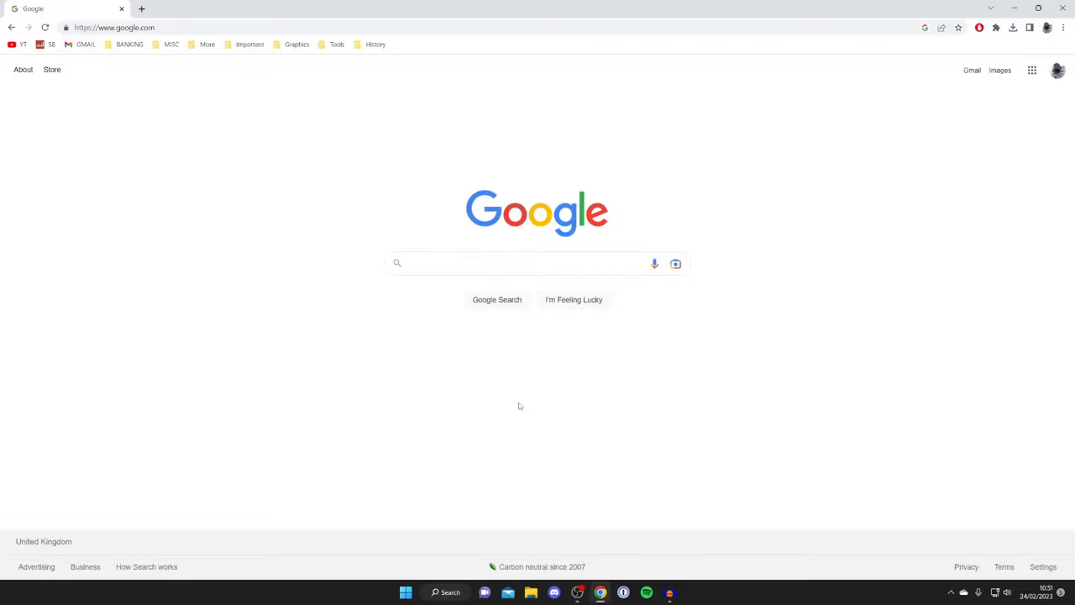
Search Google for 'google drive' and open the Google Drive result.
type("googl")
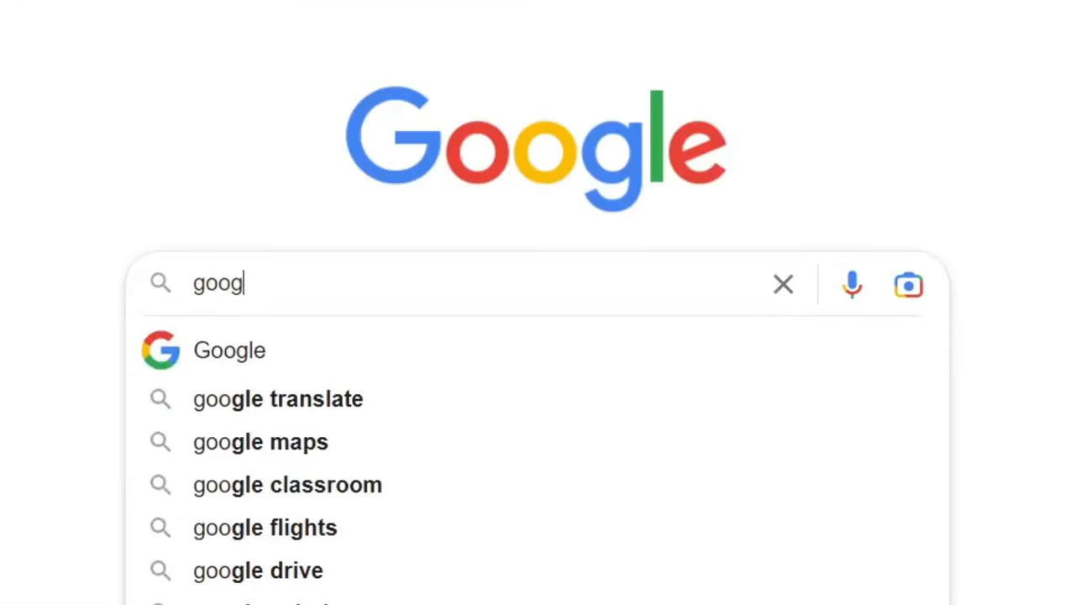
left_click(258, 569)
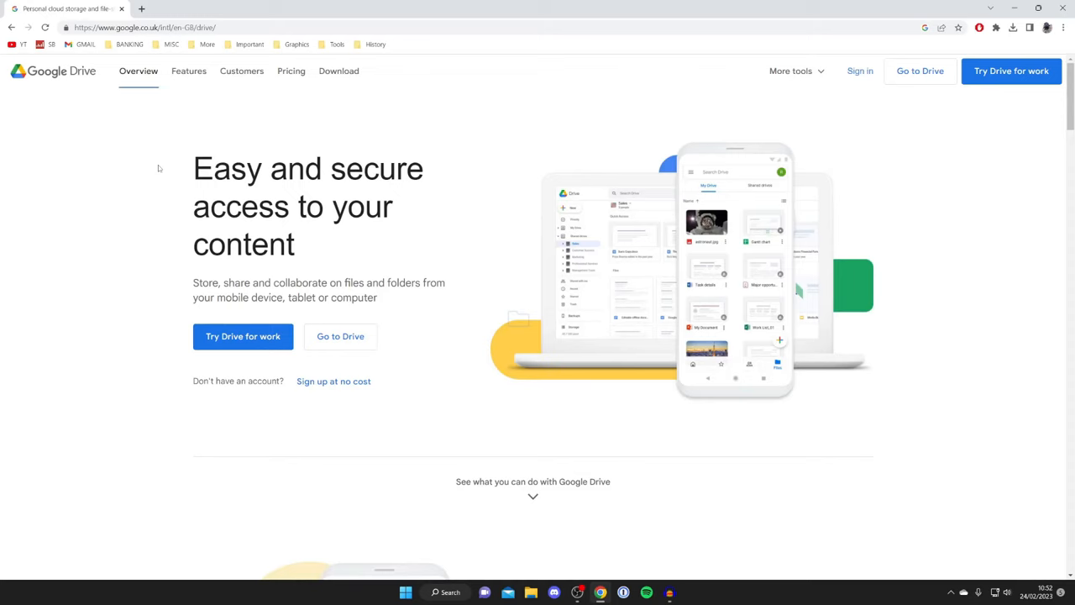
mouse_move(340, 336)
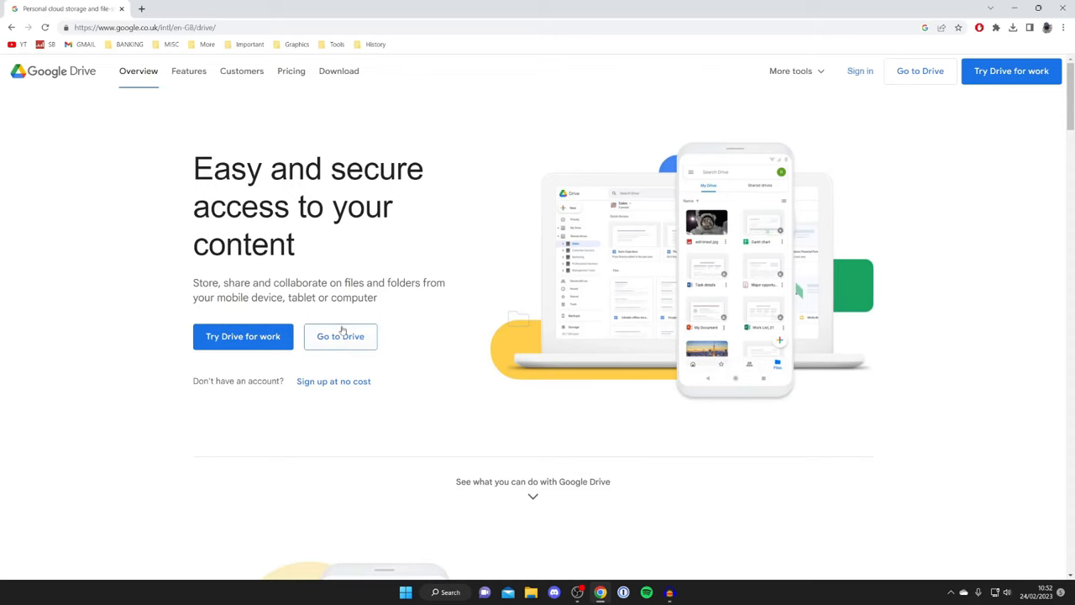
Enter My Drive and show the New item menu.
left_click(339, 336)
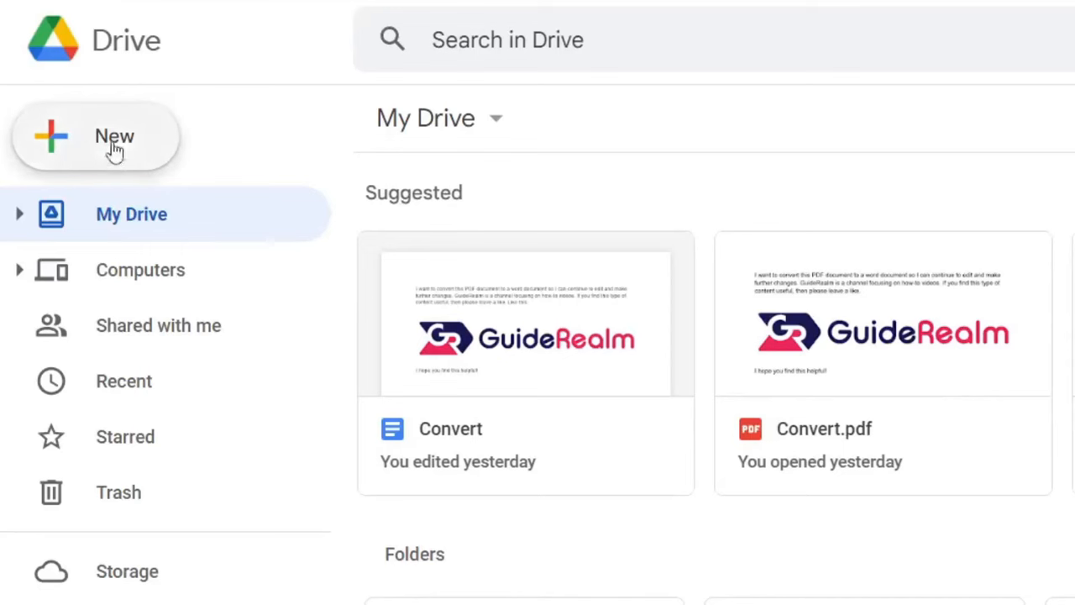
left_click(114, 136)
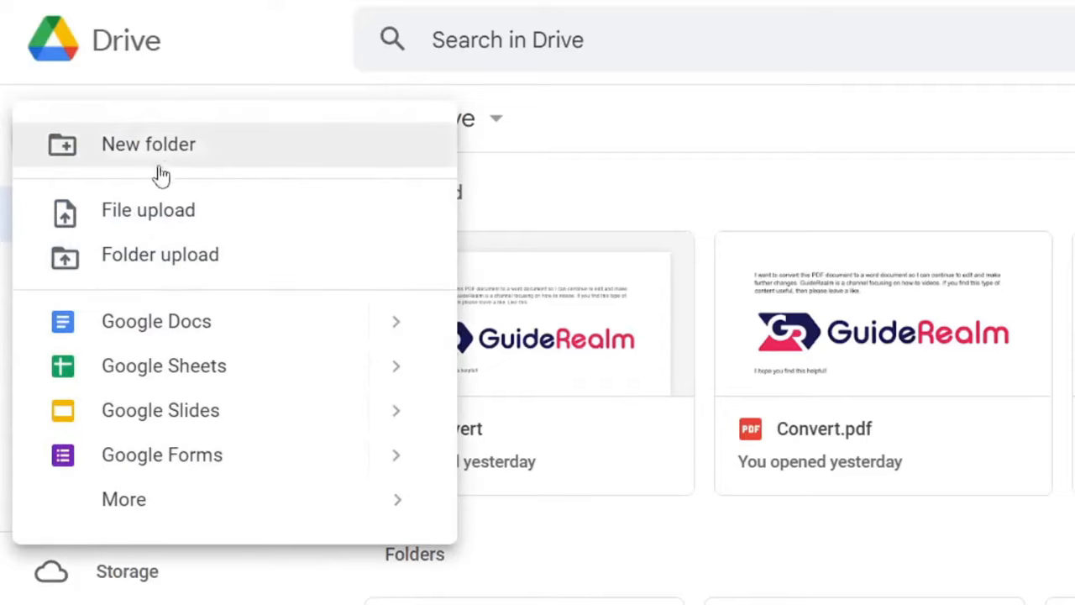
mouse_move(168, 173)
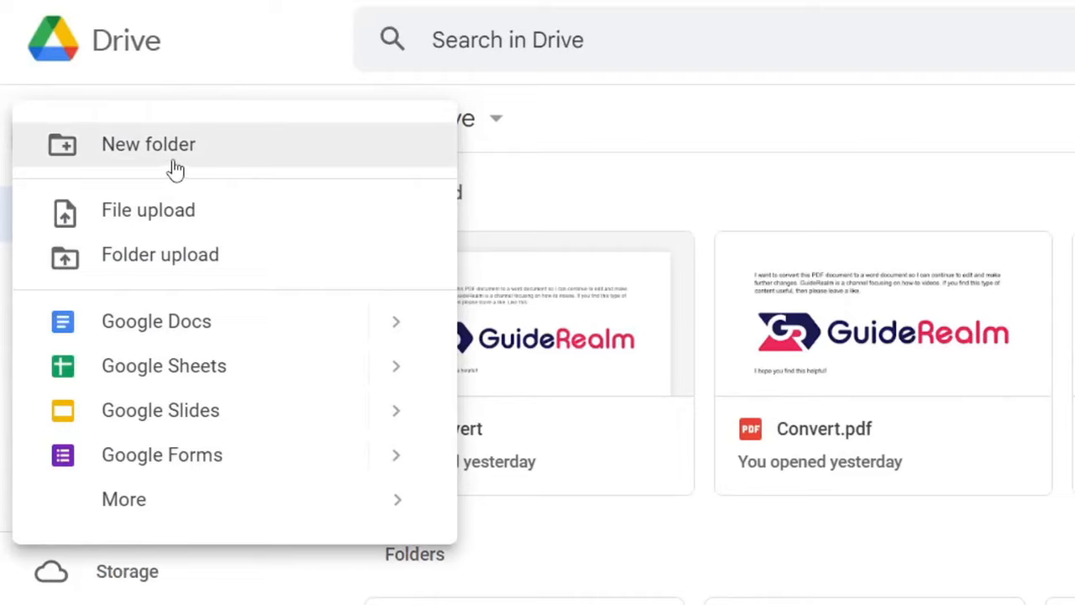
mouse_move(194, 155)
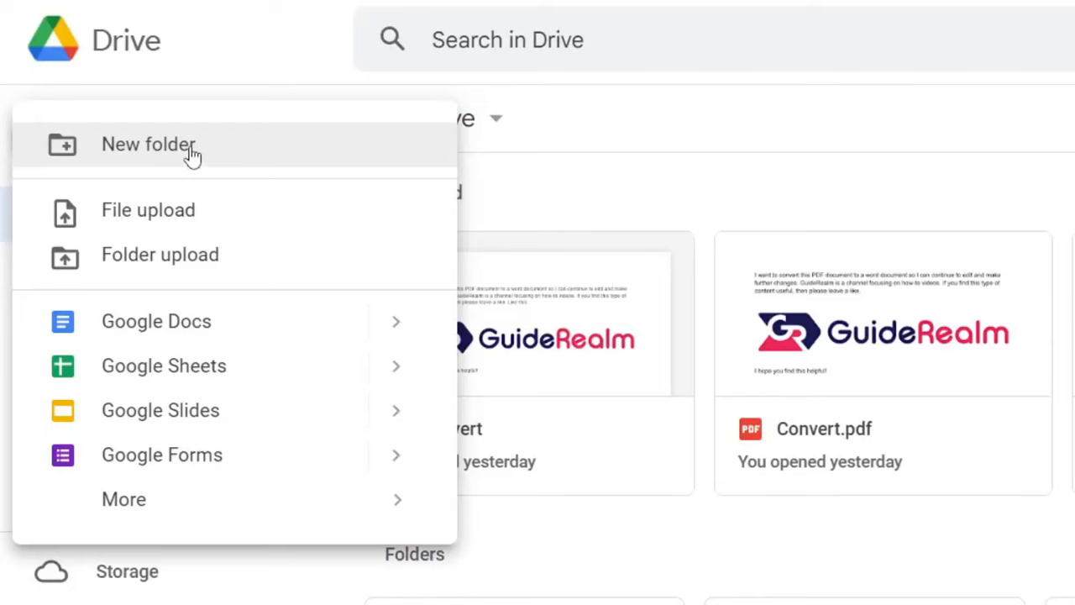
Create a folder named 'Transfer From PC To iPhone' and open it.
left_click(148, 144)
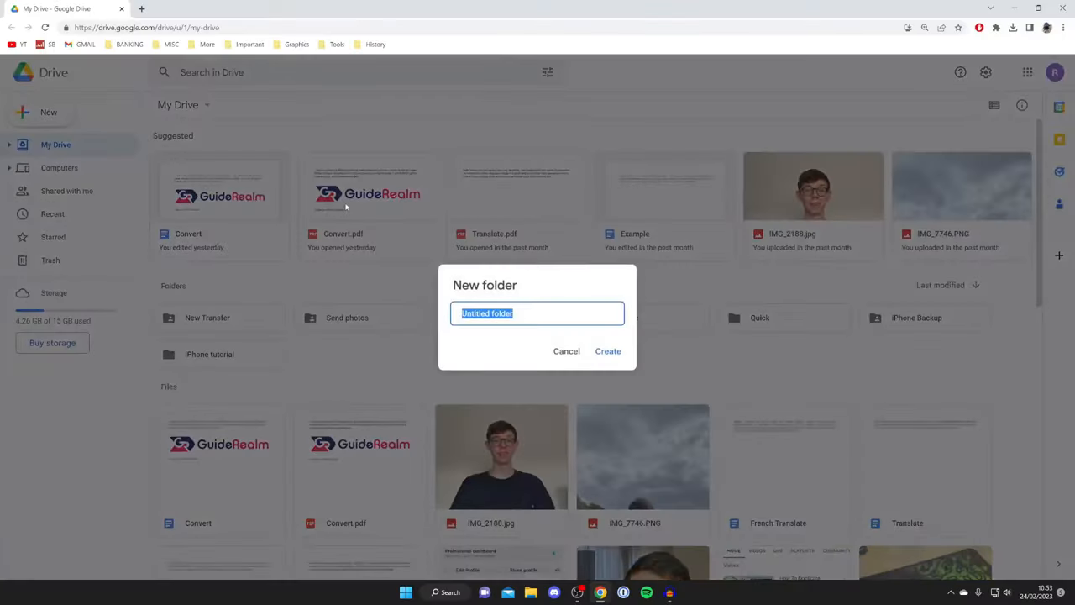
type("Transfer From PC To iPhone")
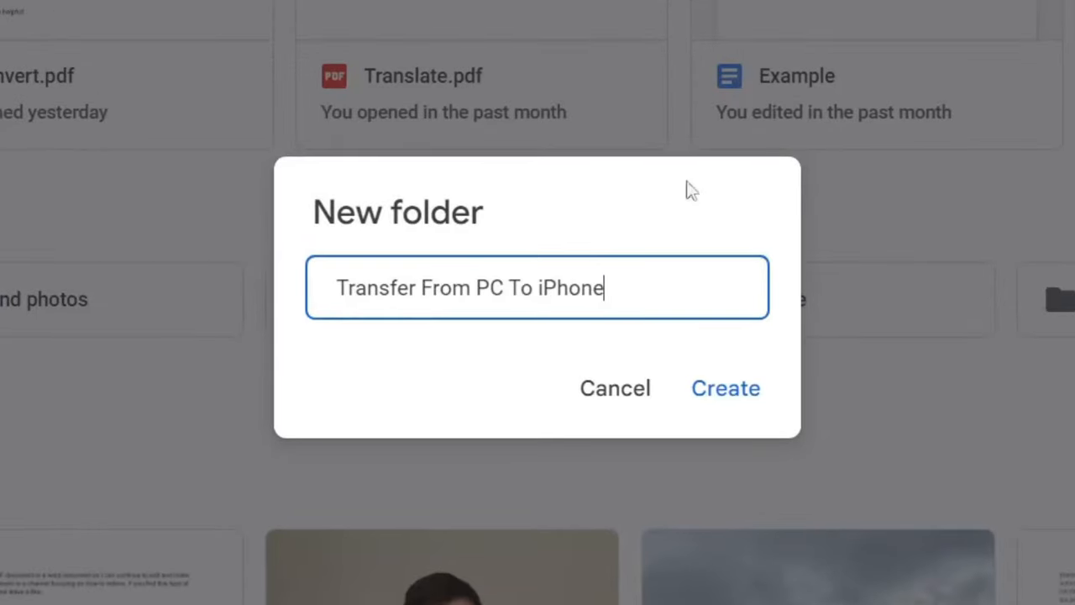
left_click(724, 387)
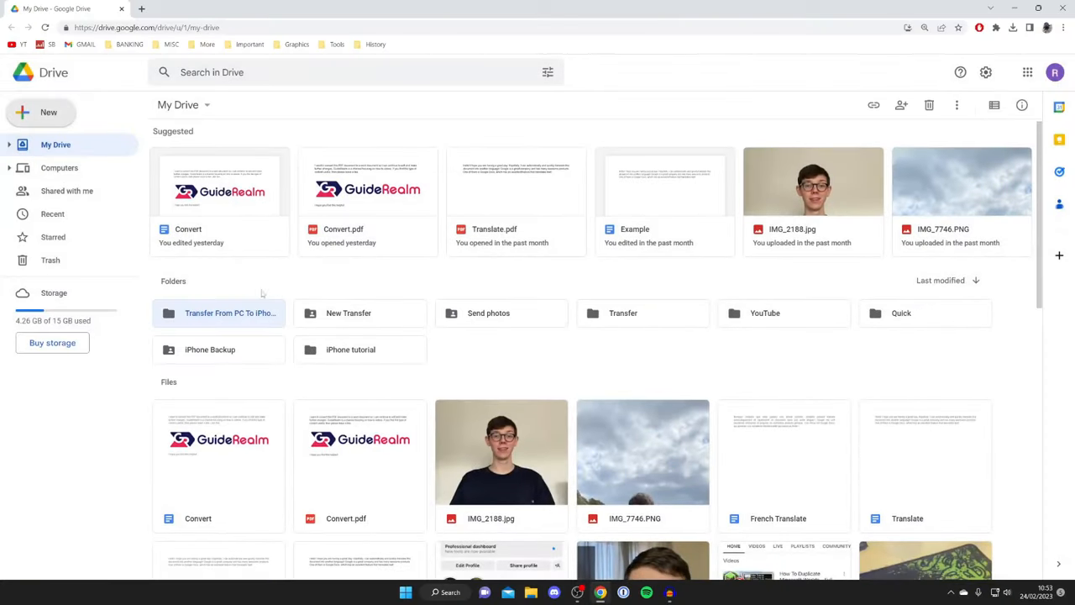
double_click(229, 313)
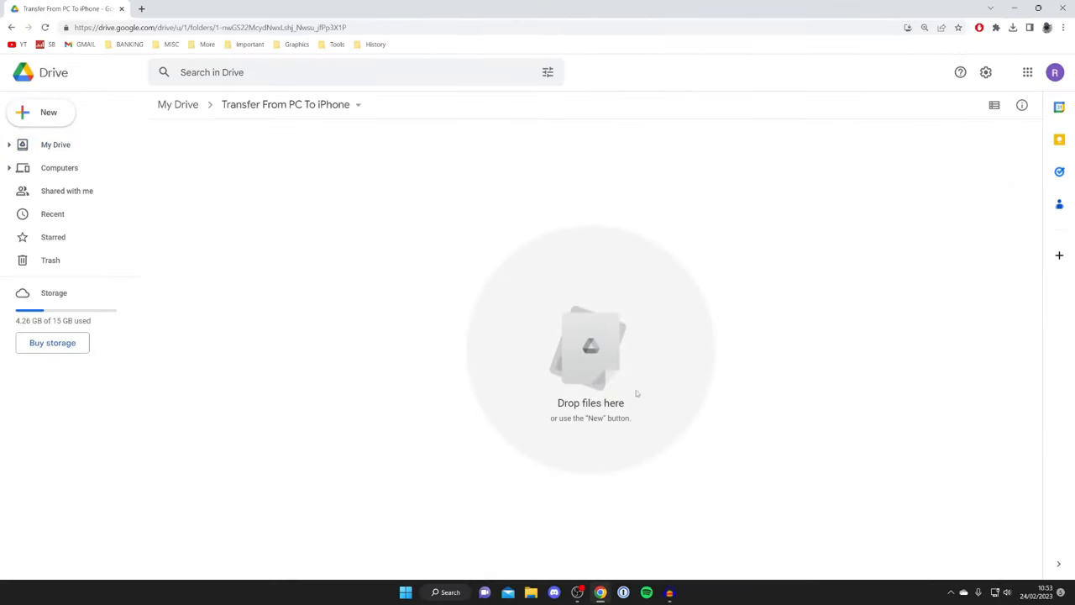
mouse_move(665, 315)
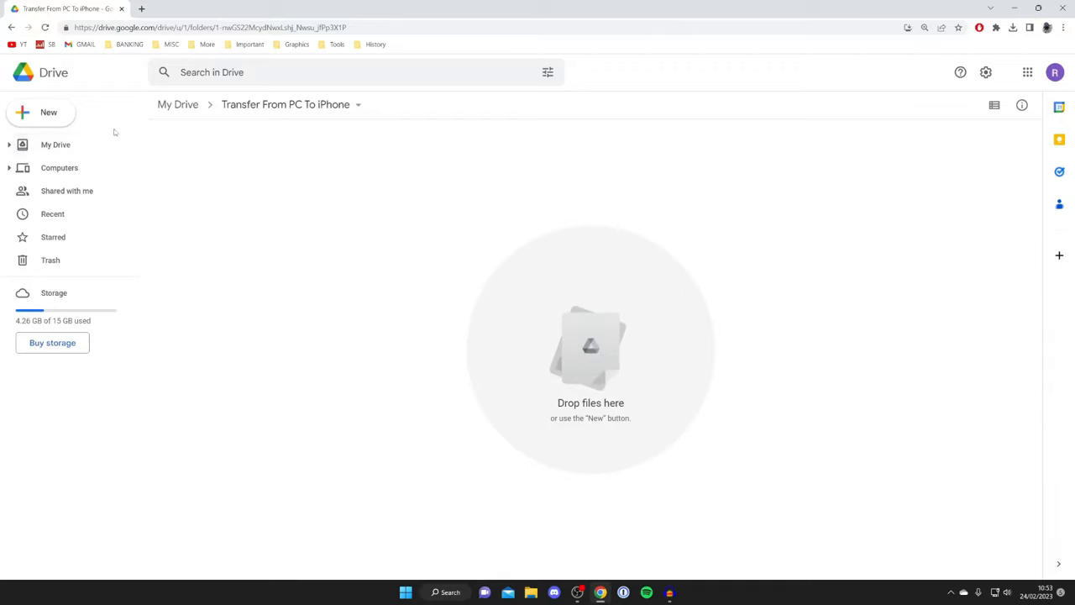
Upload Transfer Video.mp4 from the Desktop into the folder.
left_click(40, 112)
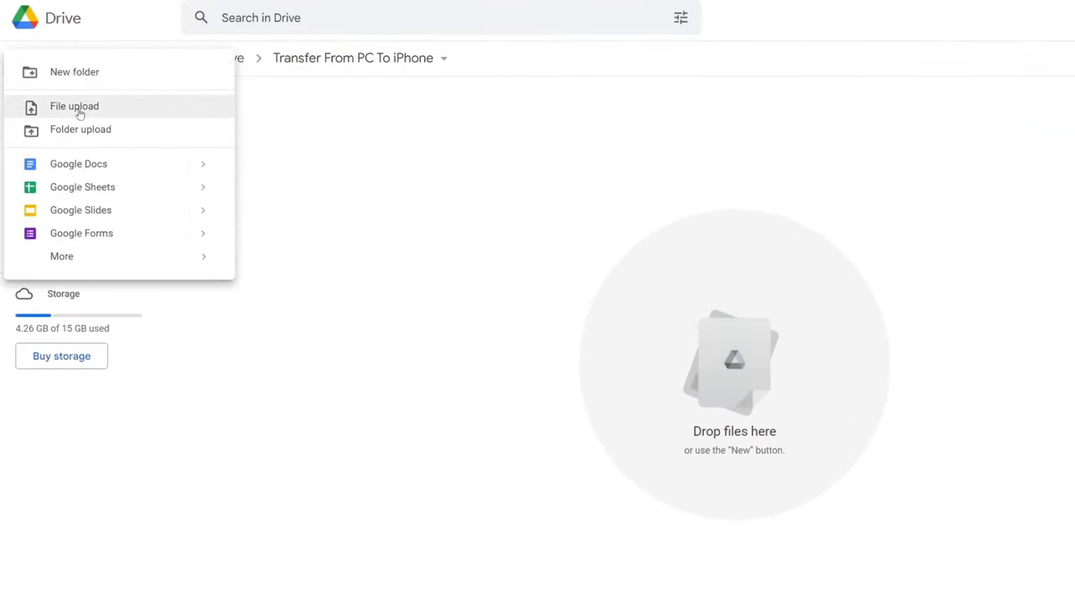
left_click(74, 106)
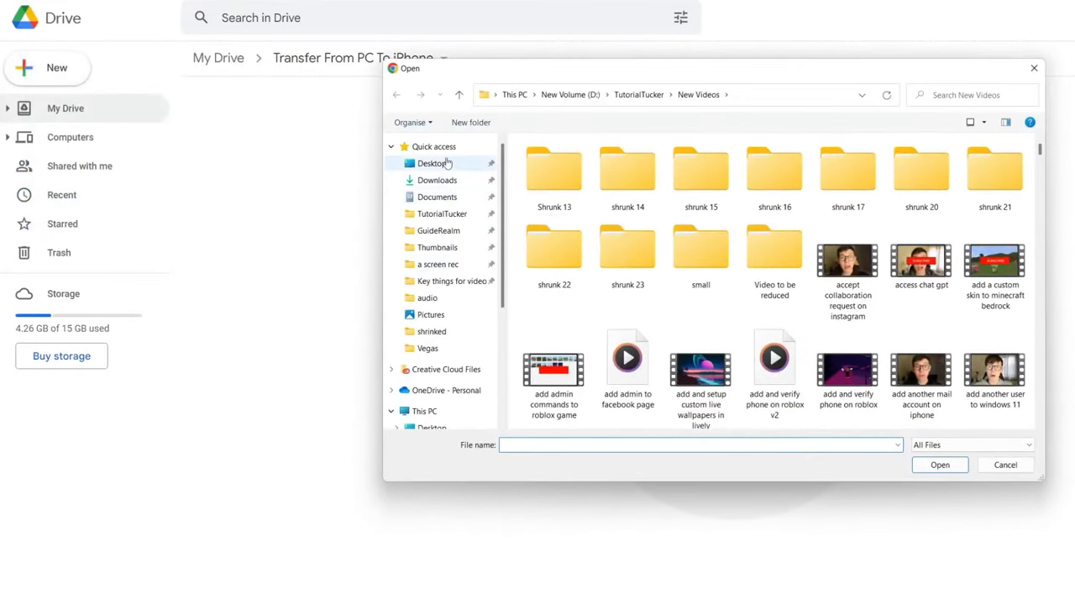
left_click(431, 163)
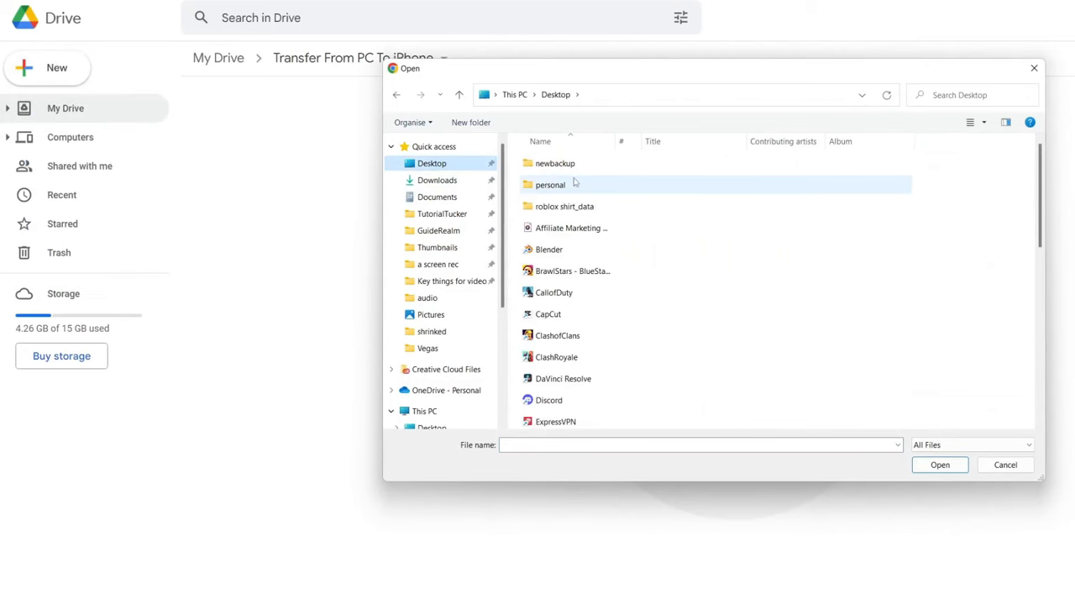
left_click(452, 325)
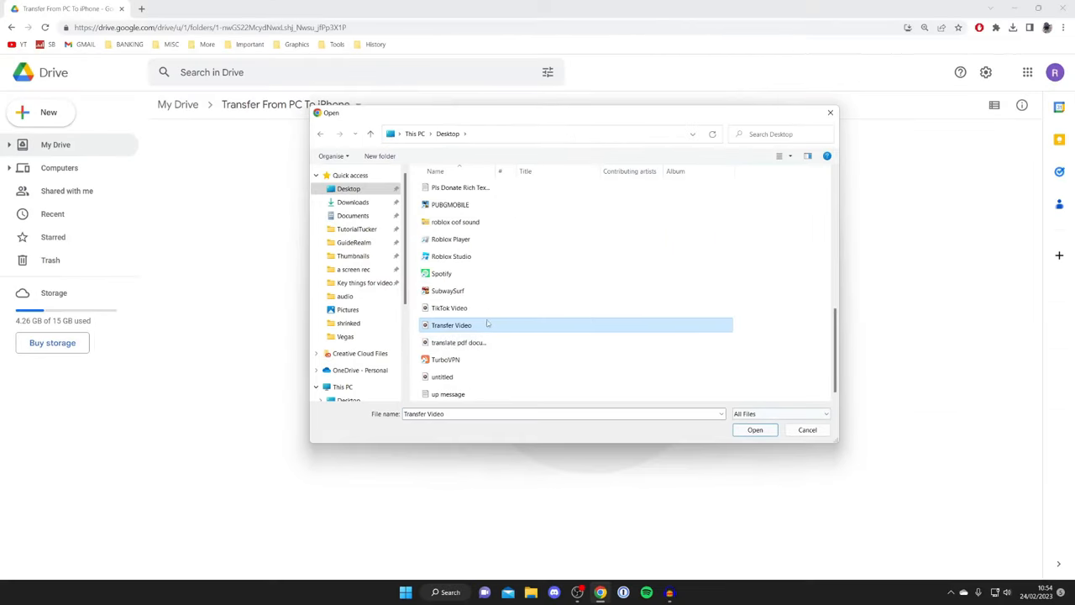
left_click(754, 429)
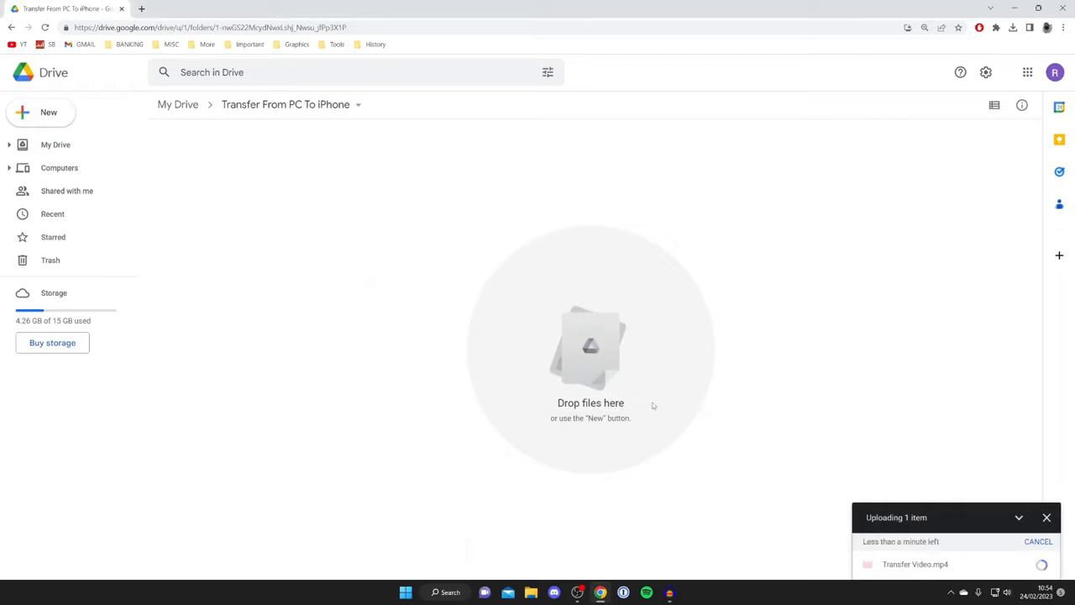
mouse_move(648, 404)
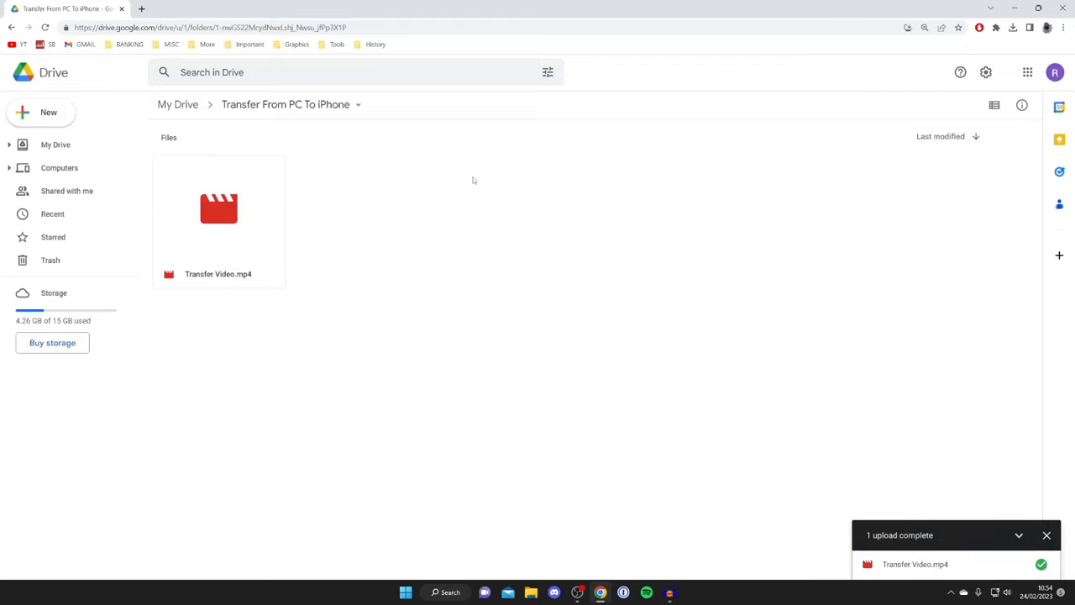
mouse_move(454, 163)
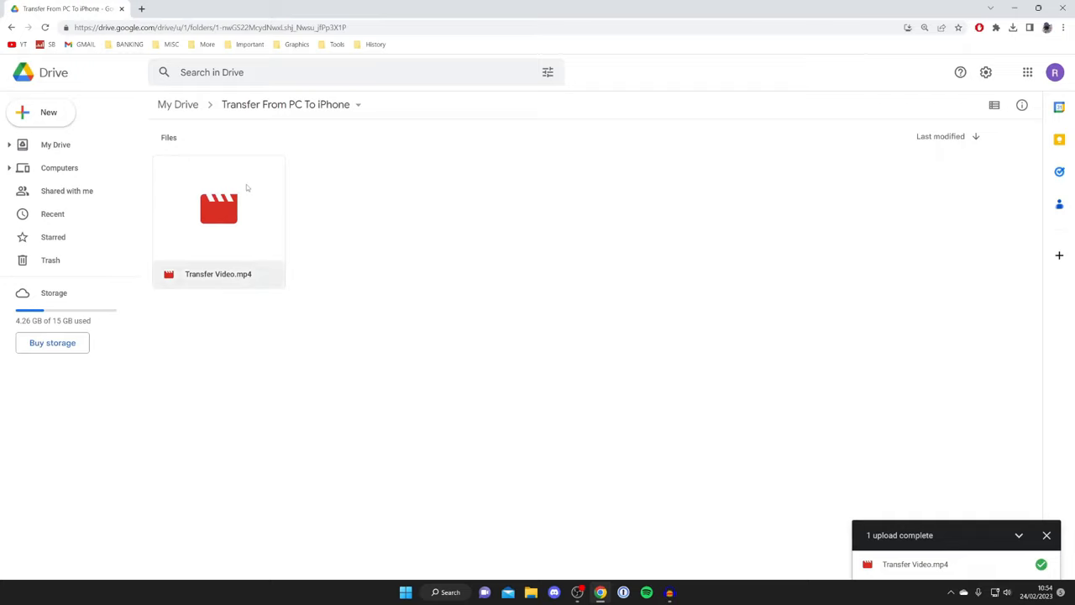
Open the uploaded Transfer Video.mp4 once the upload completes.
double_click(219, 209)
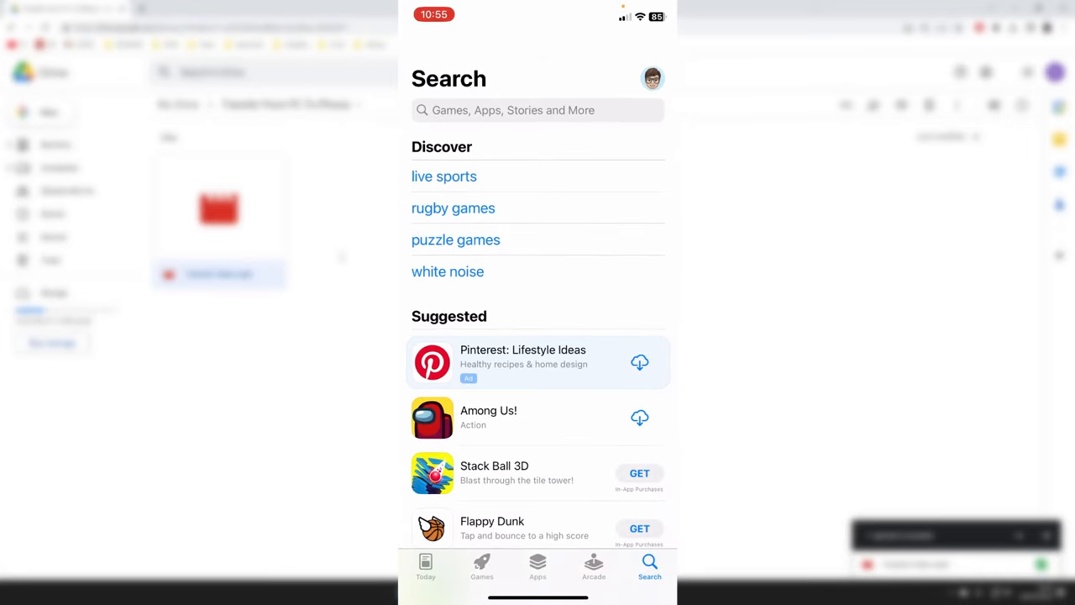
Search the App Store for 'drive' and open the installed Google Drive app.
left_click(538, 110)
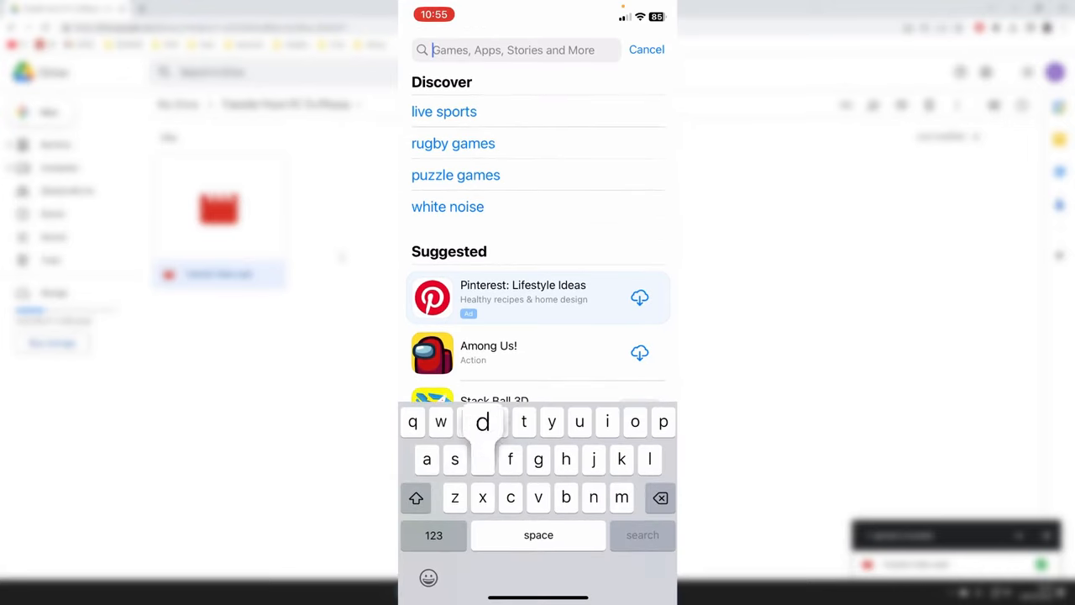
type("drive")
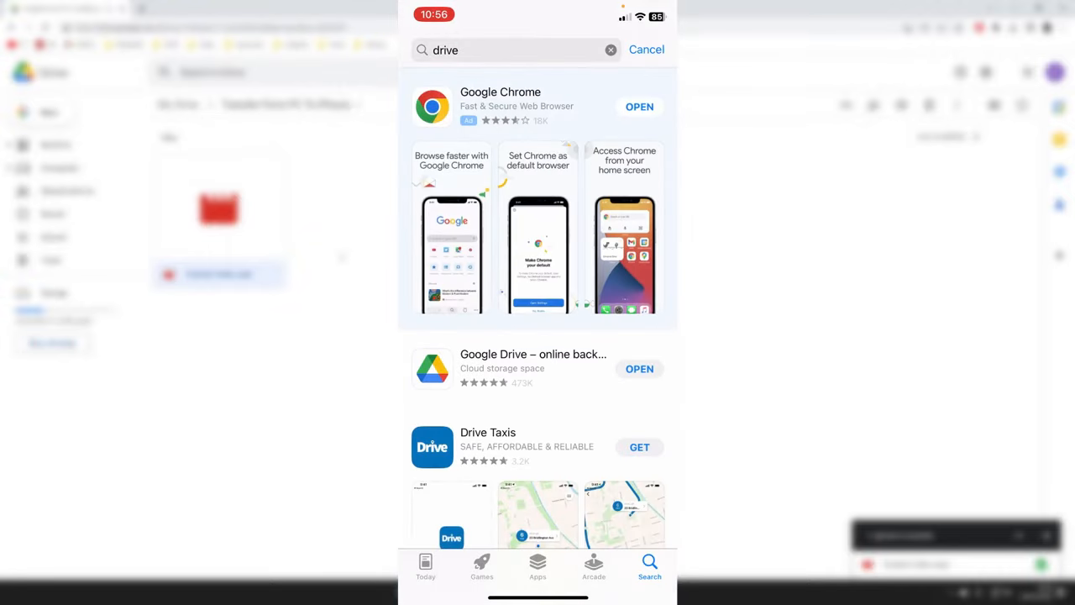
left_click(533, 368)
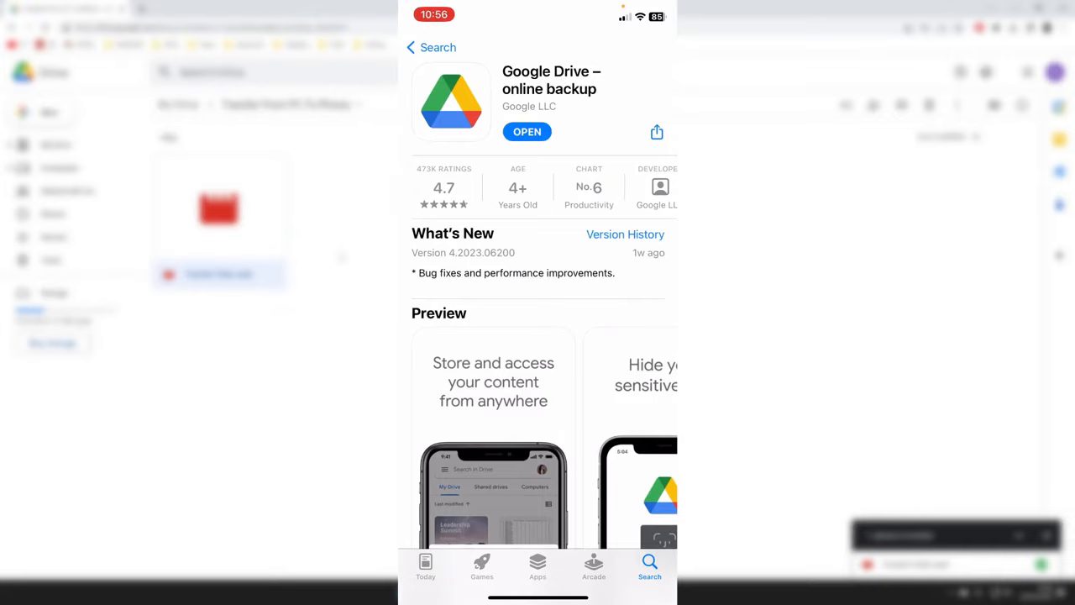
left_click(526, 132)
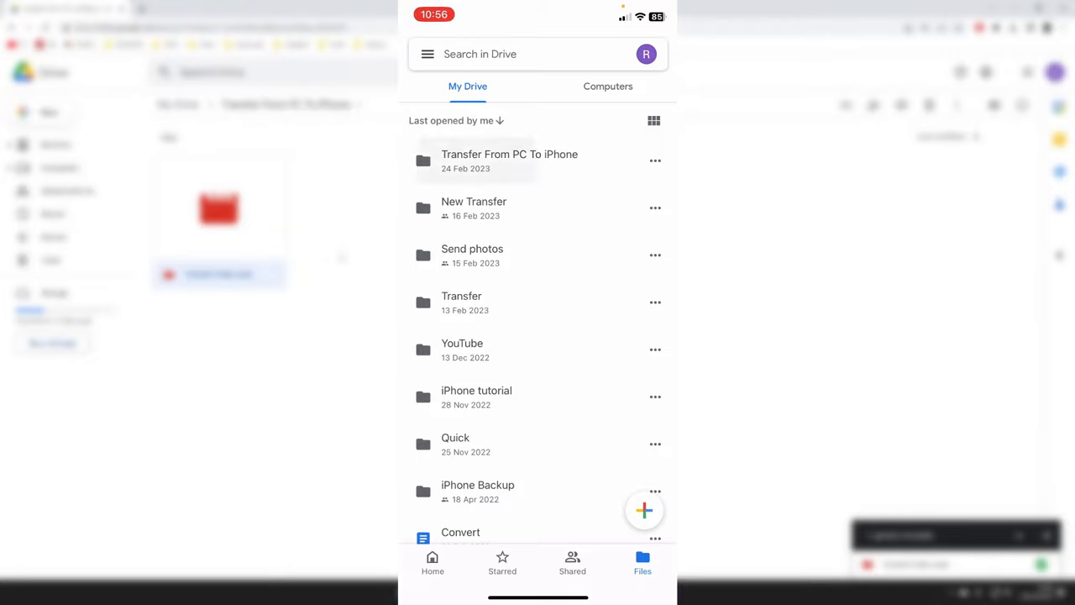
Save Transfer Video.mp4 from the Drive folder to Photos and play it there.
left_click(509, 161)
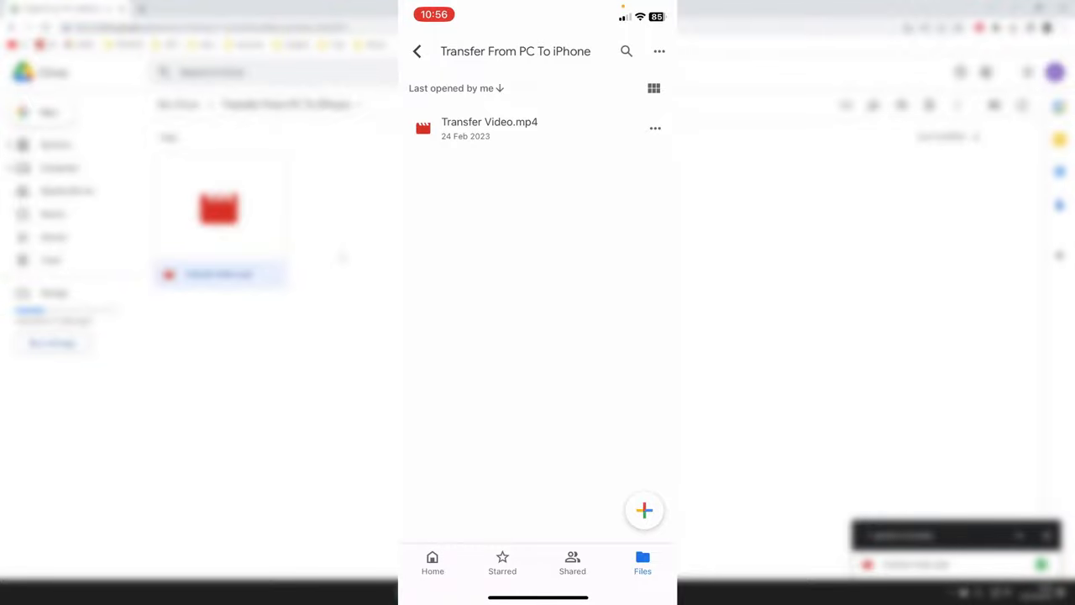
left_click(655, 128)
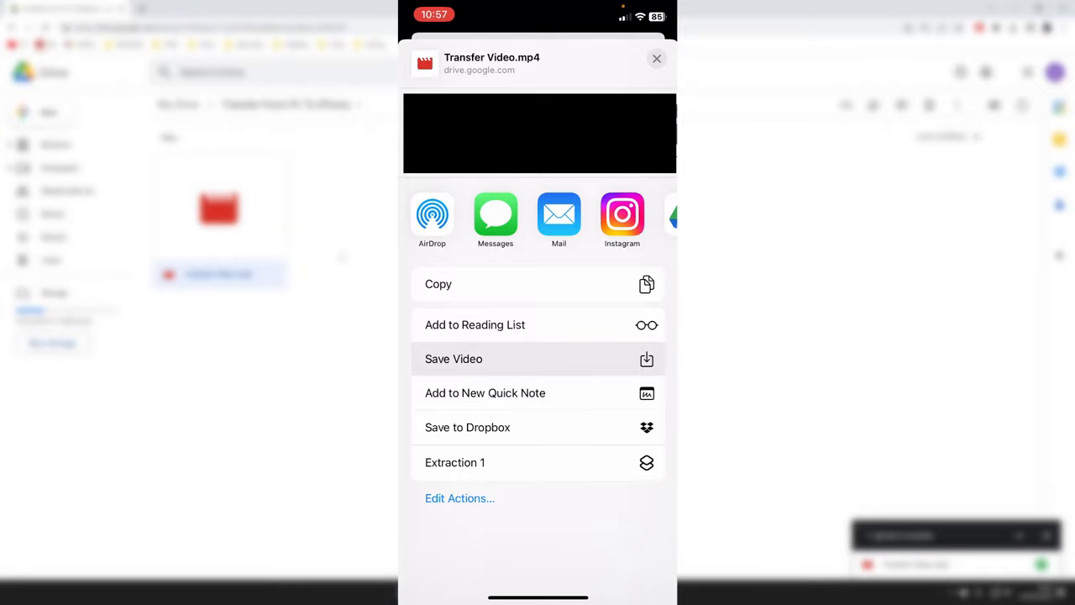
left_click(453, 359)
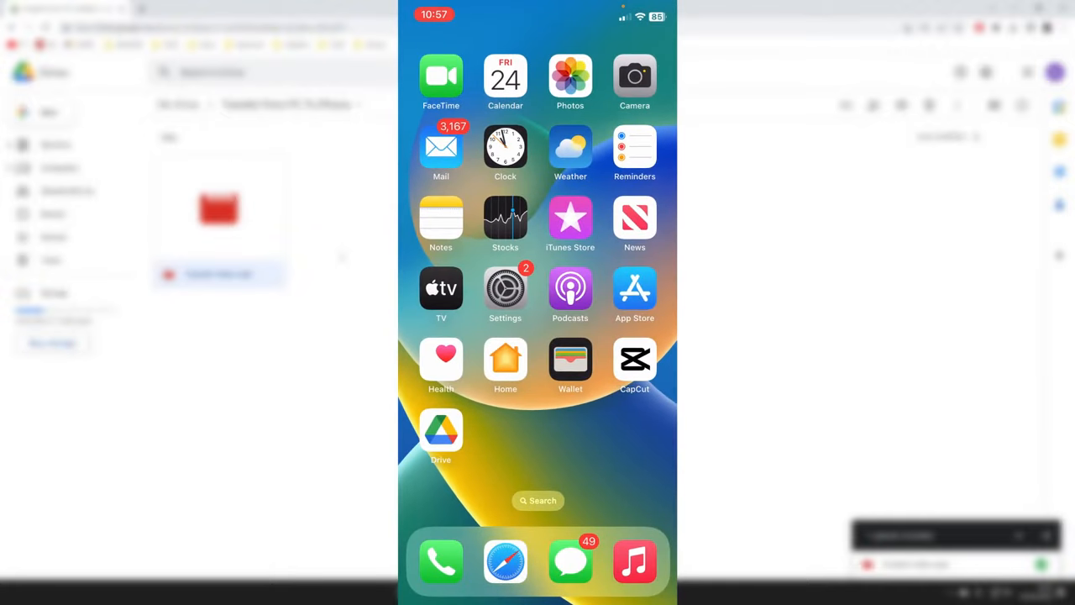
left_click(570, 75)
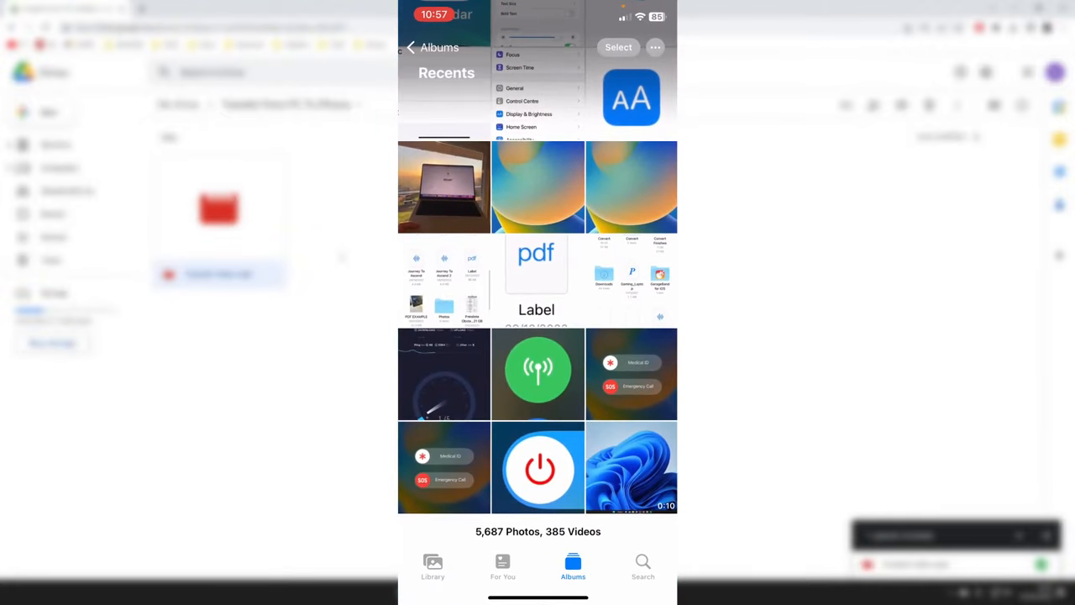
left_click(631, 467)
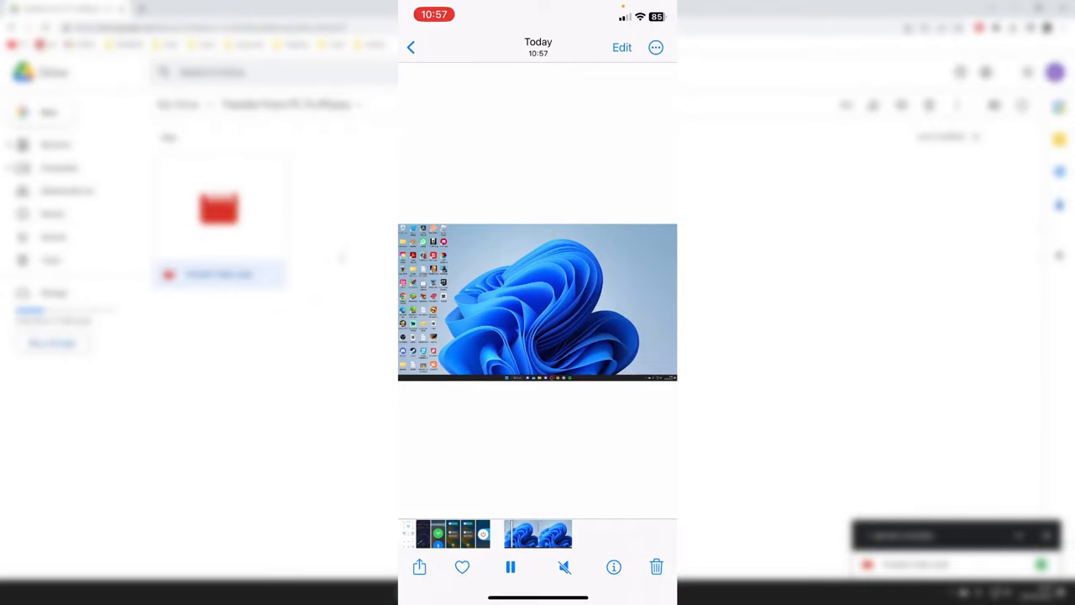